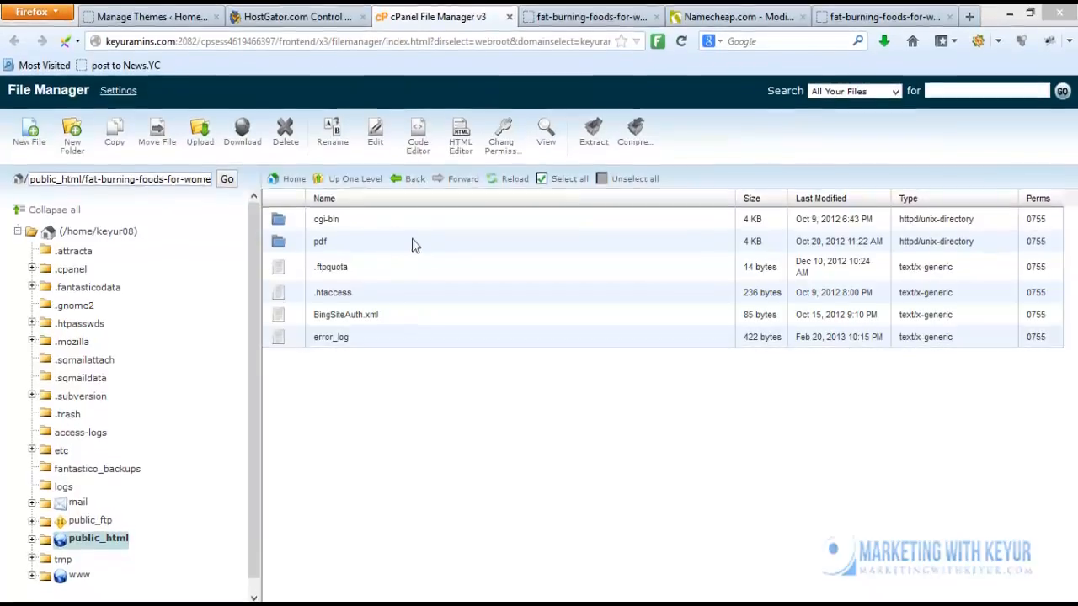
Open the pdf folder, go up a level, then reopen pdf to list its three guides
{"action": "double_click", "coordinate": [319, 242]}
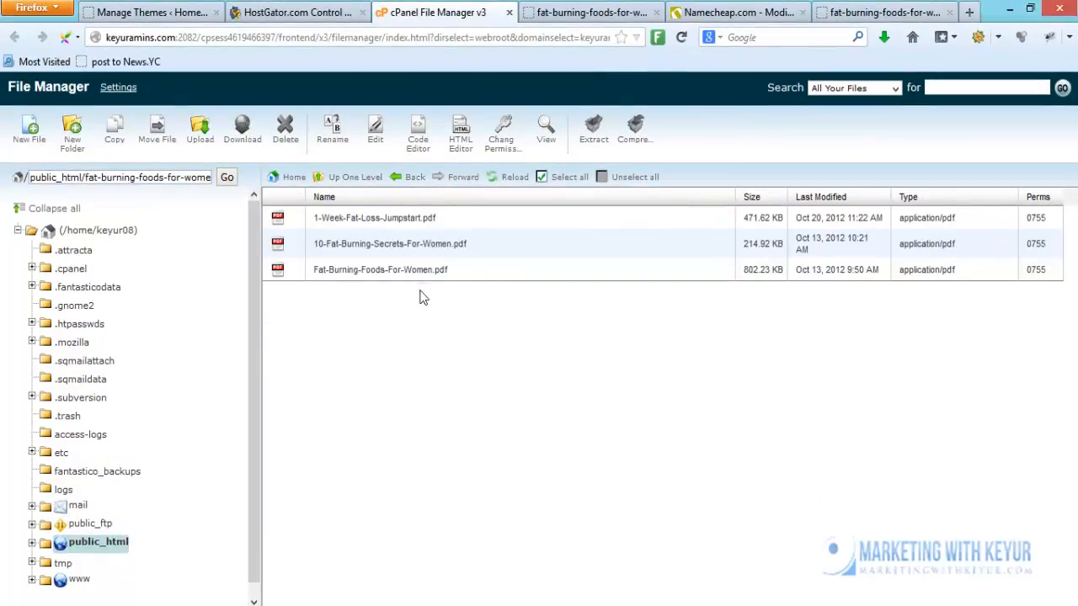
{"action": "left_click", "coordinate": [355, 177]}
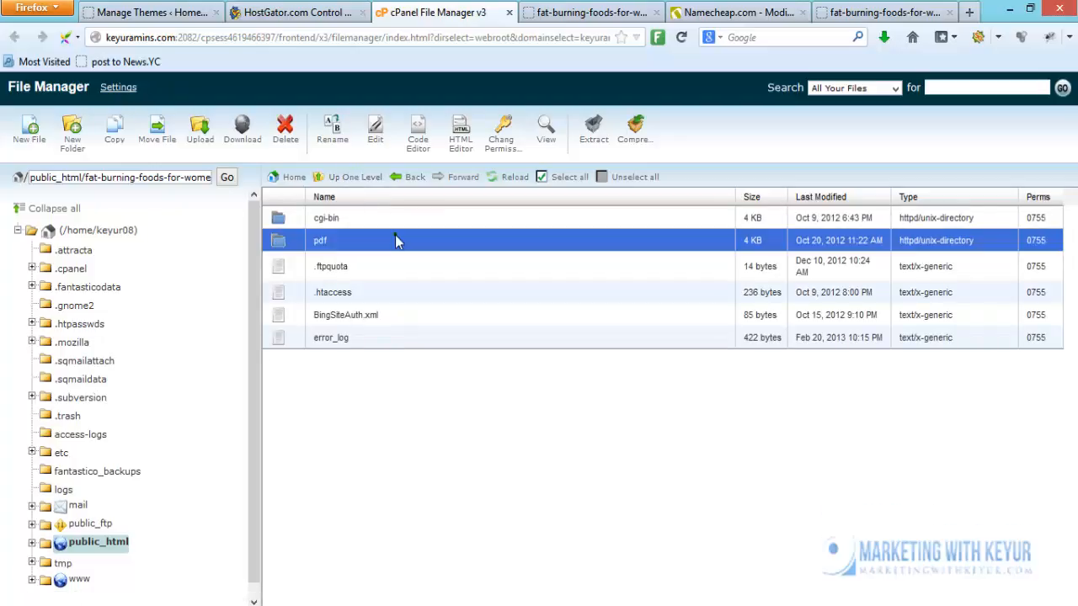
{"action": "double_click", "coordinate": [320, 240]}
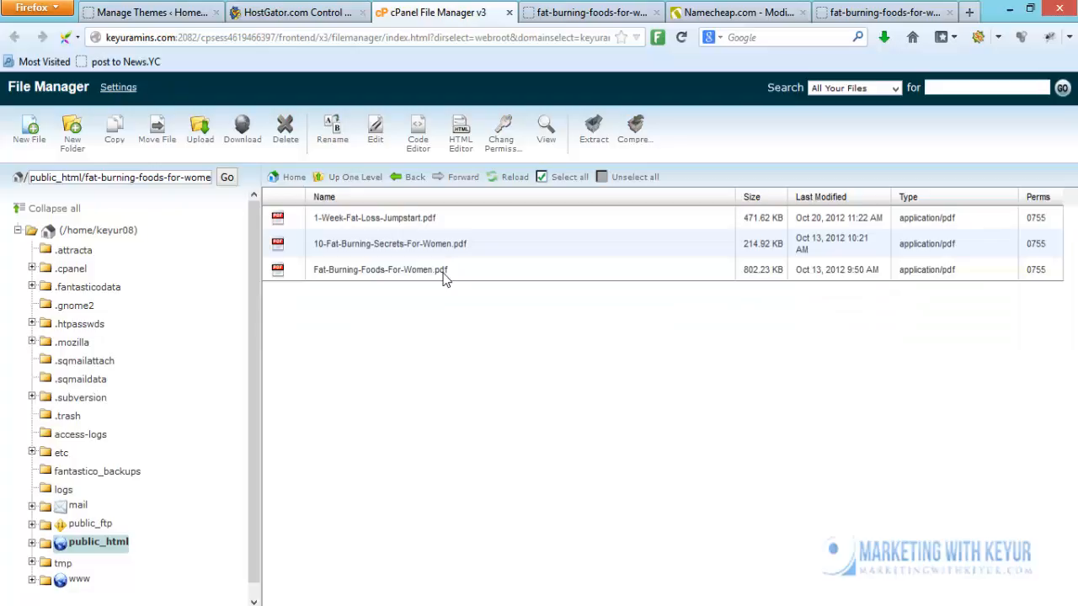
{"action": "mouse_move", "coordinate": [472, 222]}
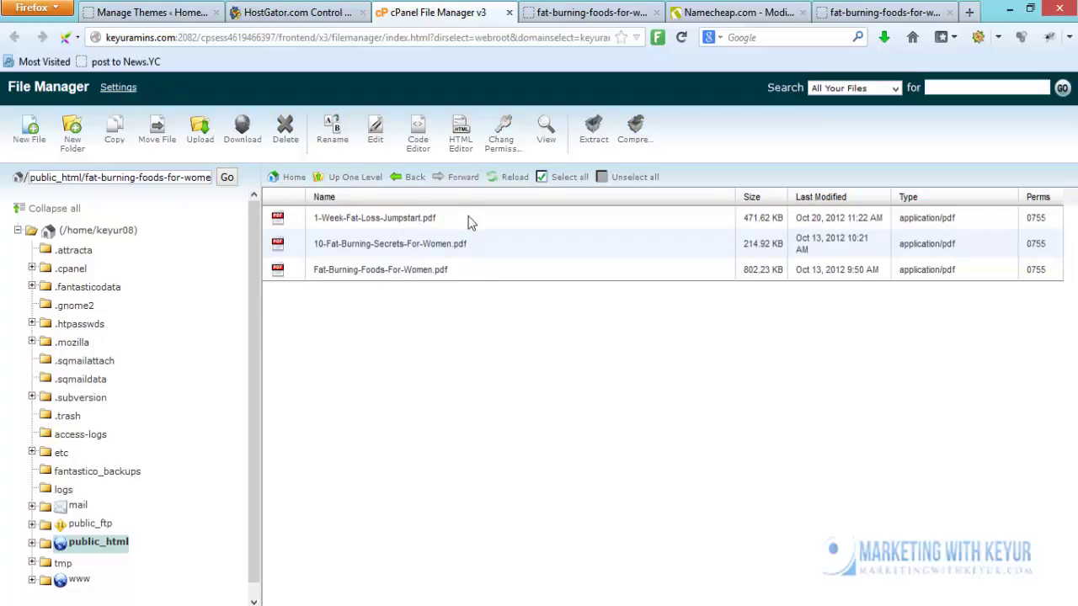
{"action": "mouse_move", "coordinate": [485, 243]}
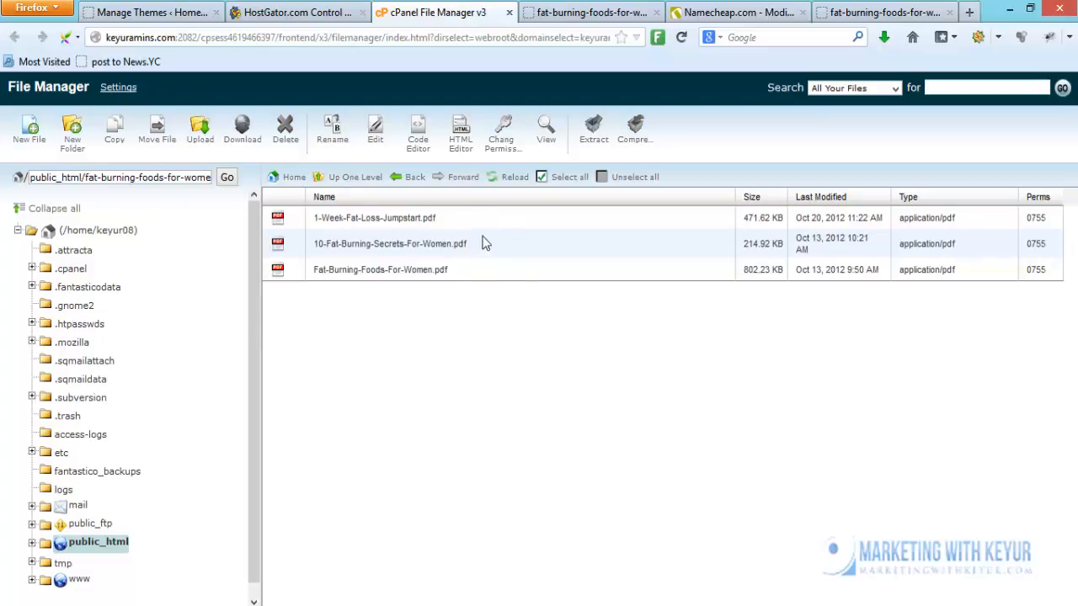
{"action": "mouse_move", "coordinate": [448, 486]}
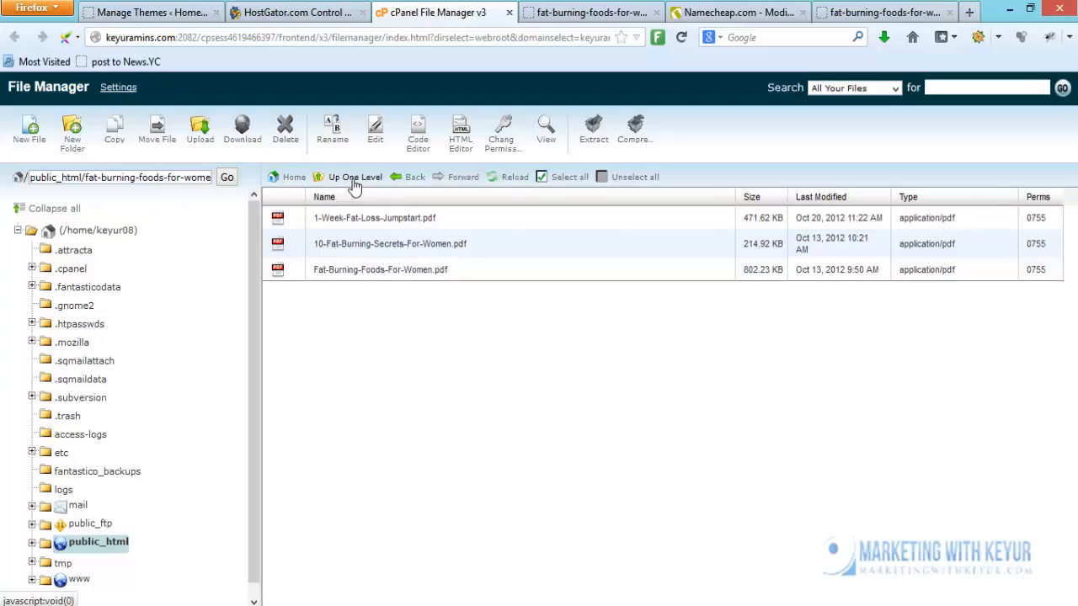
Go back to the web root and start compressing the pdf folder
{"action": "left_click", "coordinate": [354, 177]}
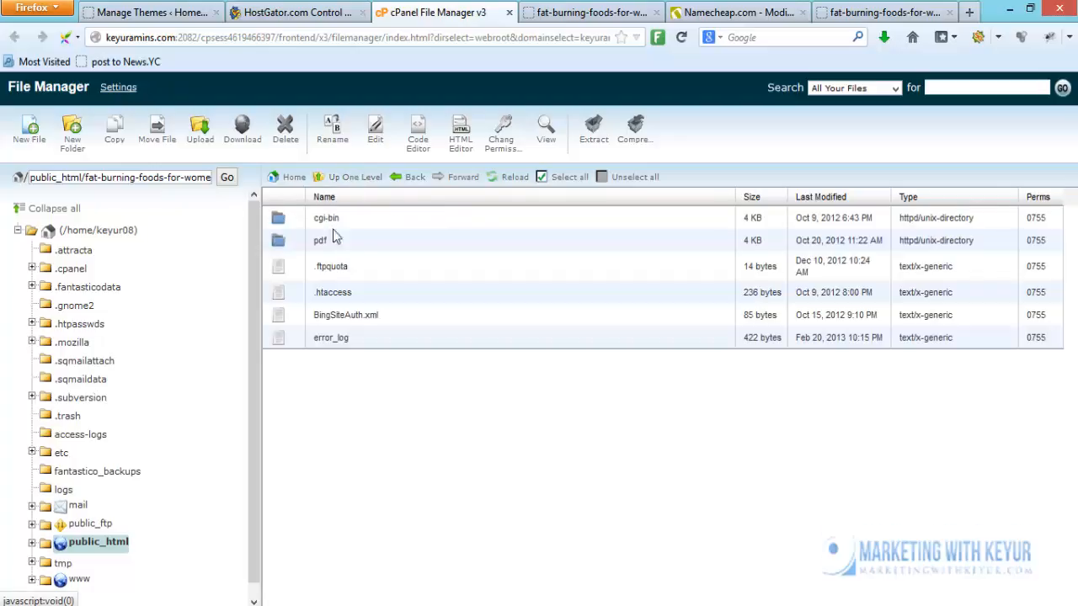
{"action": "mouse_move", "coordinate": [391, 244]}
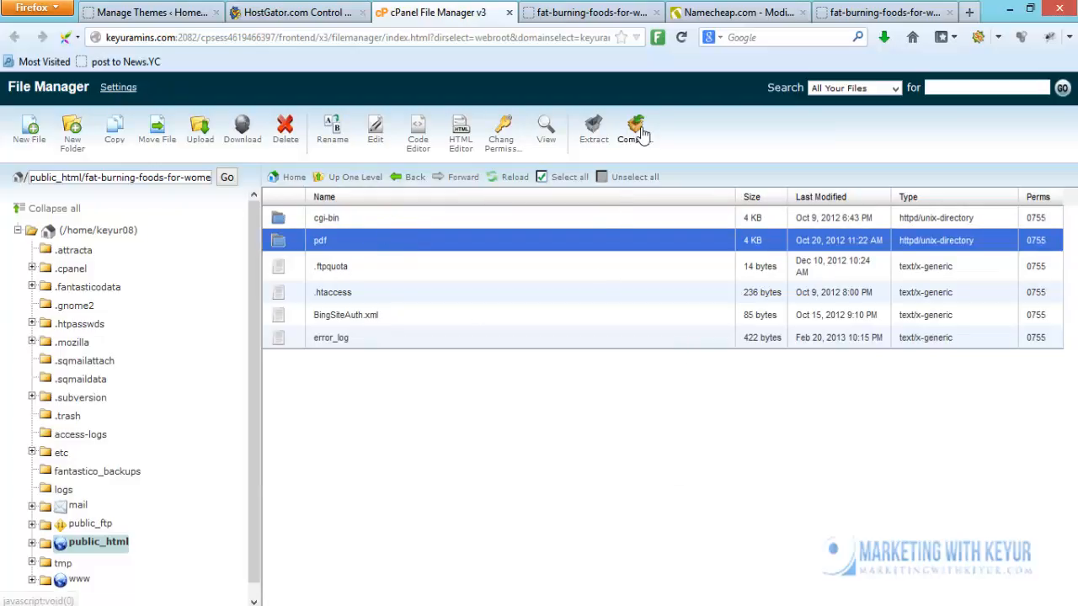
{"action": "mouse_move", "coordinate": [632, 126]}
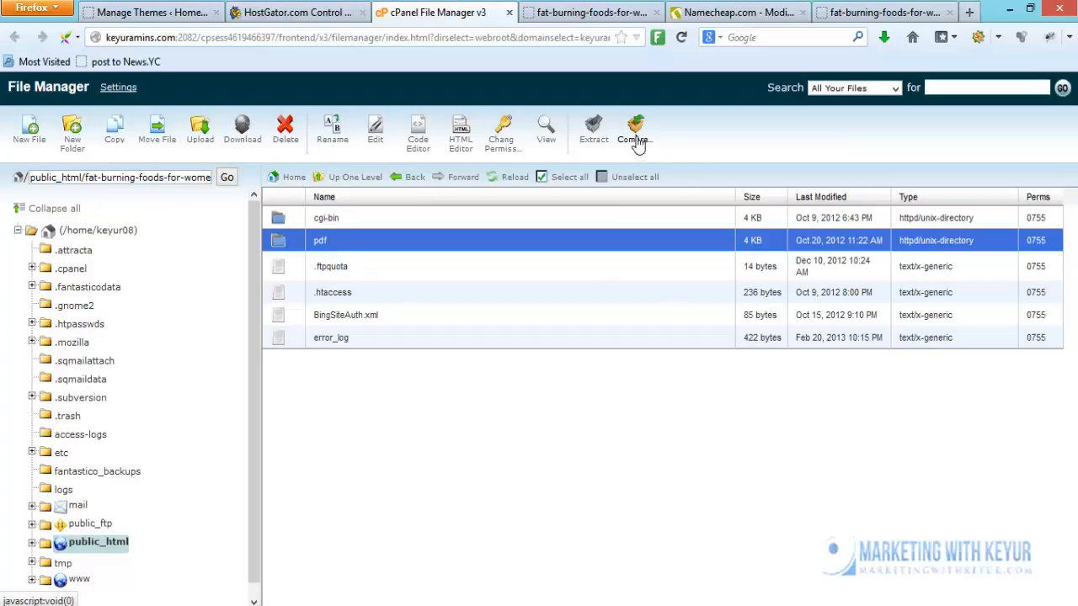
{"action": "left_click", "coordinate": [635, 126]}
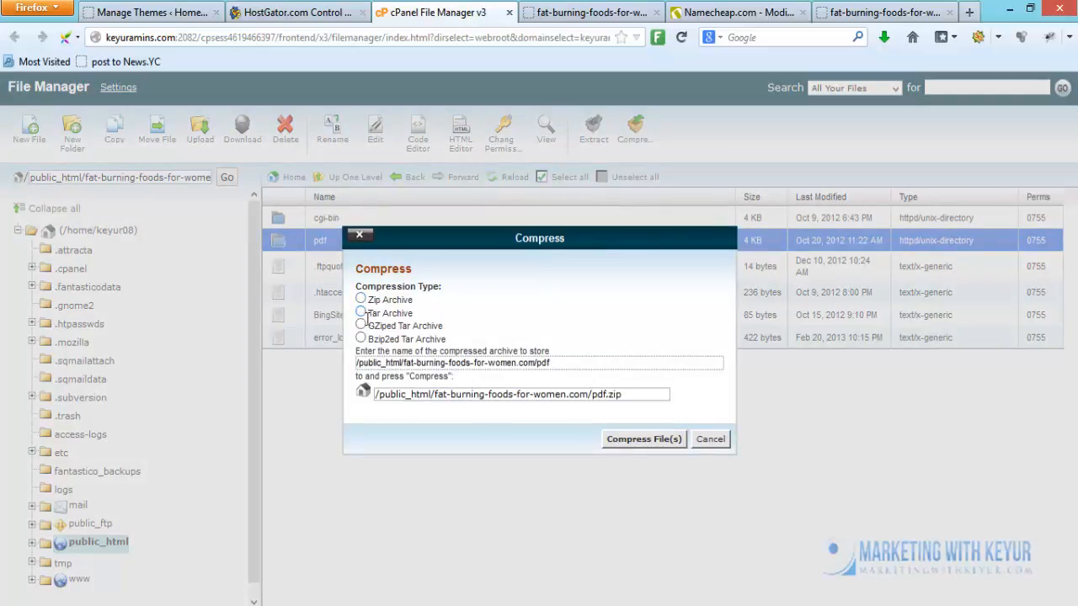
Compress the pdf folder as a Zip archive and close the results window
{"action": "left_click", "coordinate": [360, 299]}
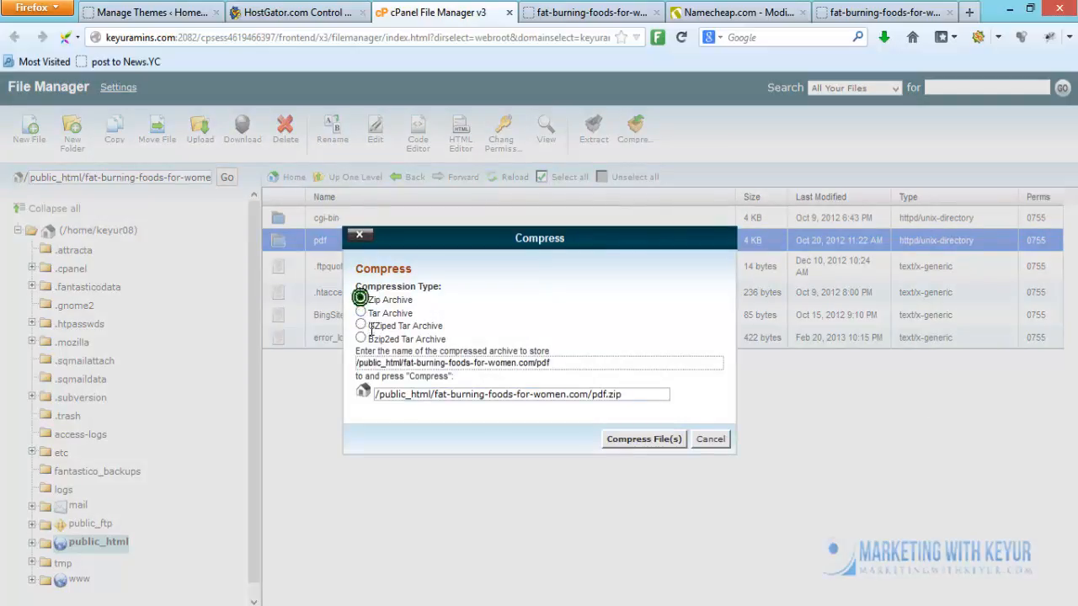
{"action": "mouse_move", "coordinate": [643, 440]}
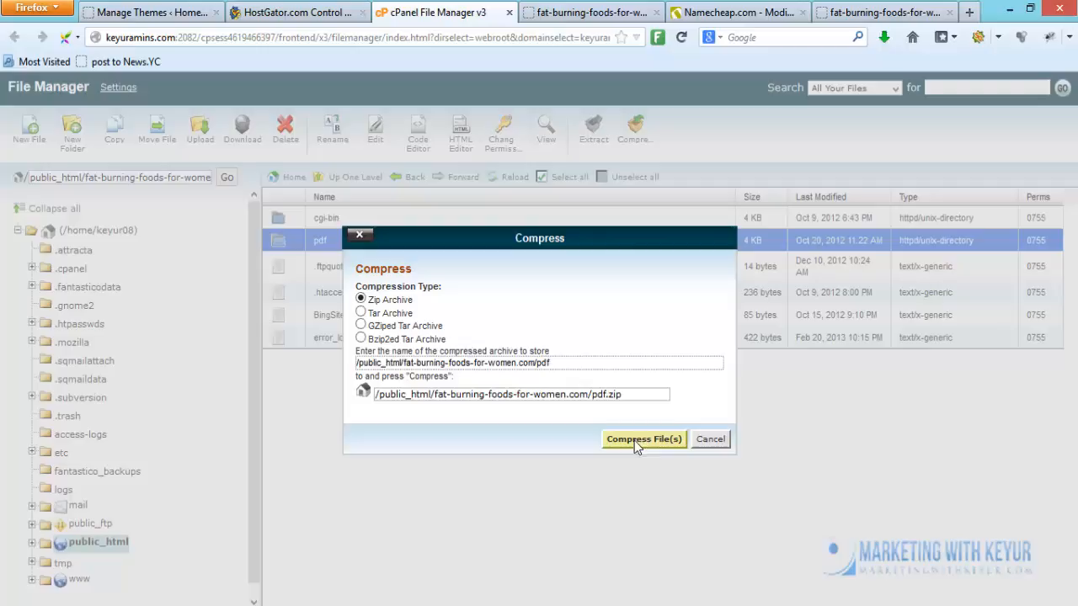
{"action": "left_click", "coordinate": [643, 439]}
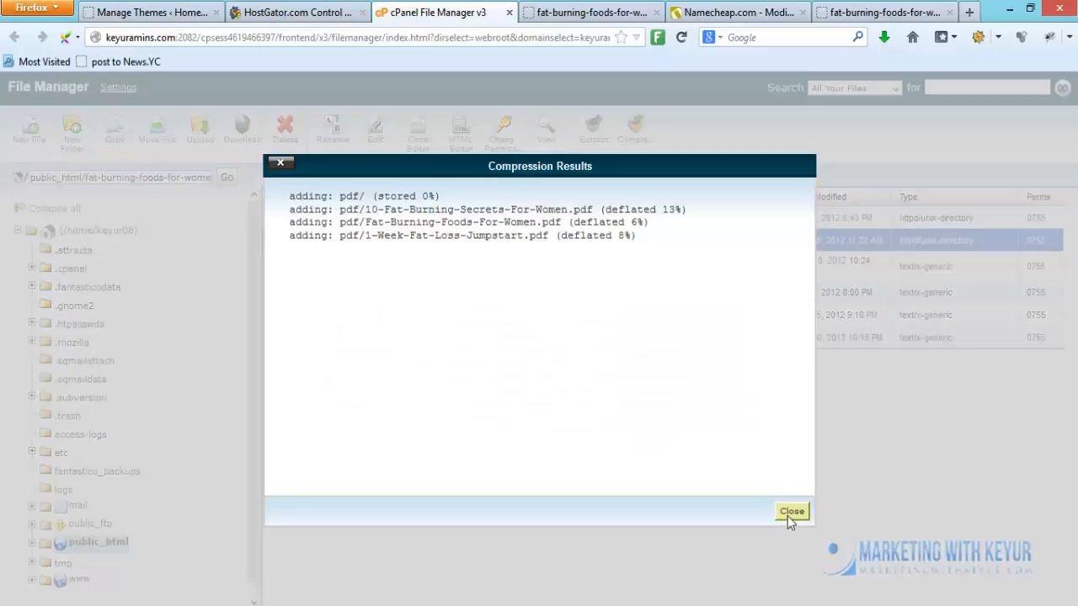
{"action": "left_click", "coordinate": [789, 511]}
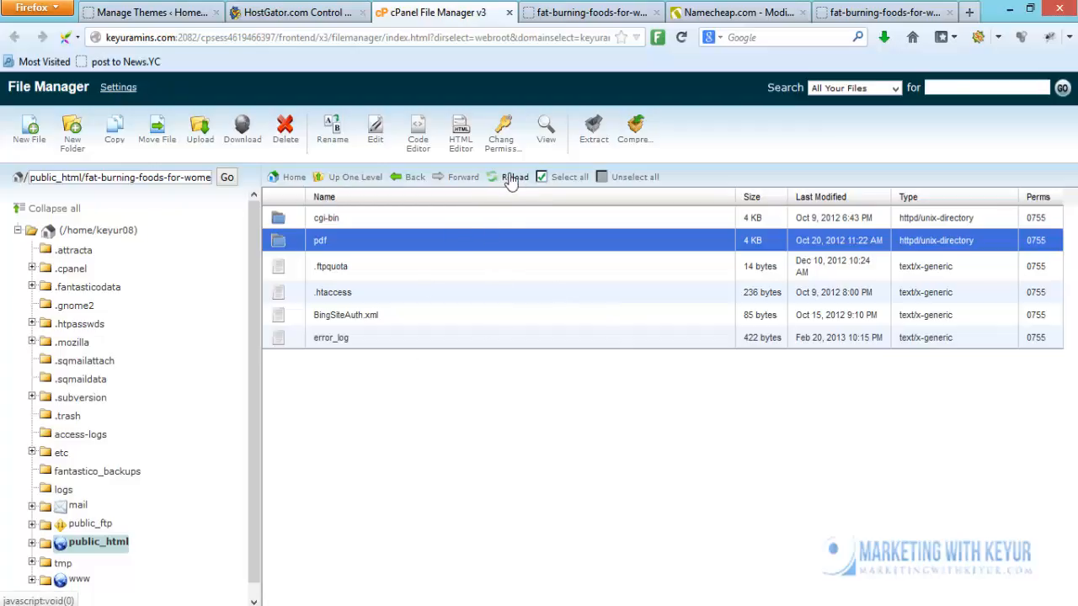
Refresh the listing and select the new pdf.zip (1.34 MB) archive
{"action": "left_click", "coordinate": [508, 176]}
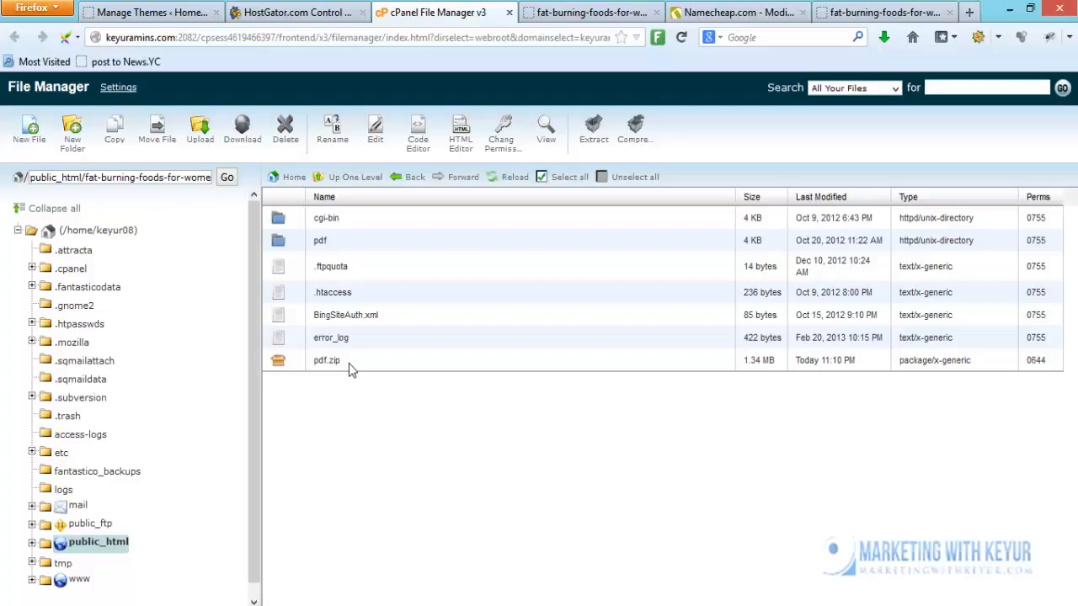
{"action": "mouse_move", "coordinate": [359, 365]}
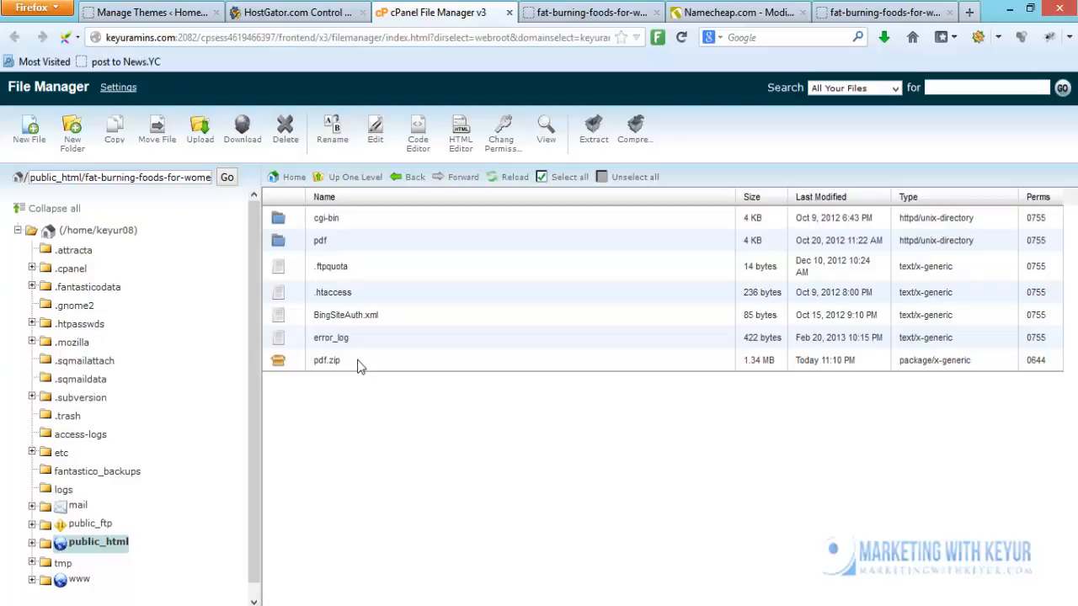
{"action": "left_click", "coordinate": [328, 360]}
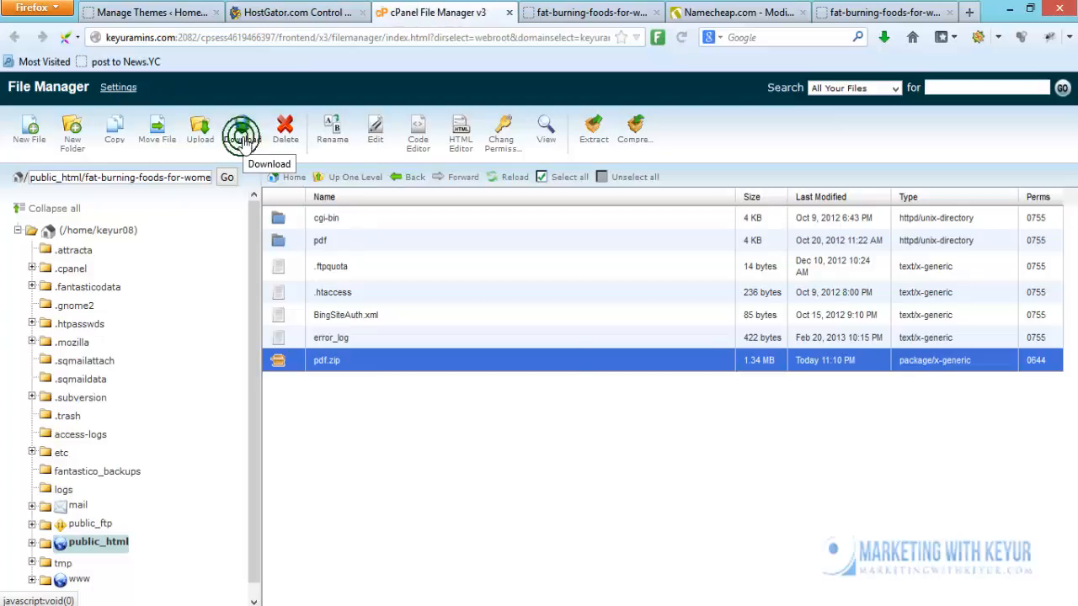
Download pdf.zip, choosing Save File in Firefox's dialog
{"action": "left_click", "coordinate": [241, 126]}
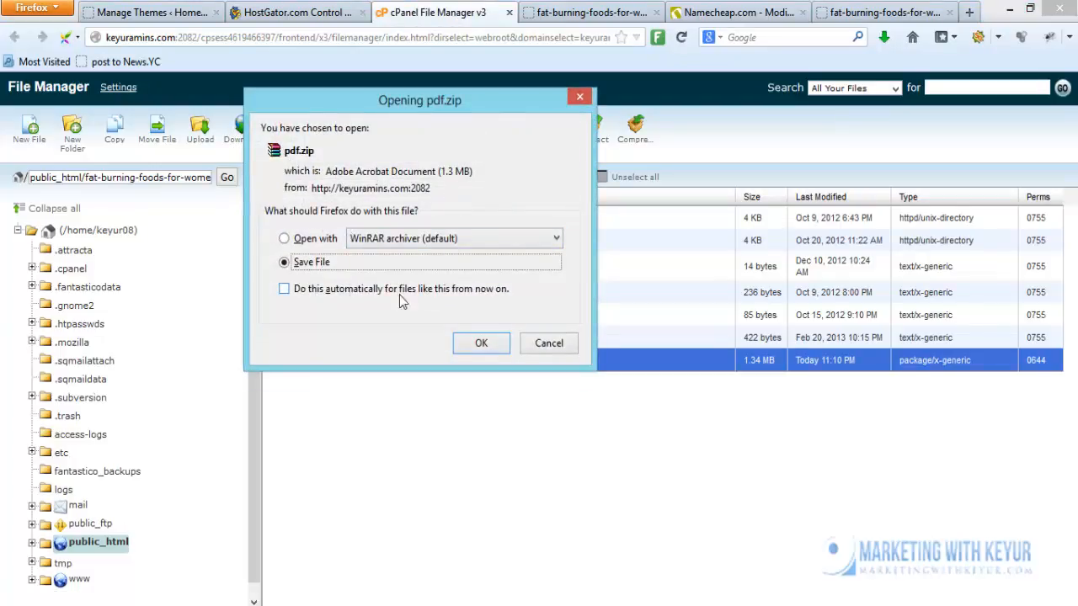
{"action": "mouse_move", "coordinate": [513, 290]}
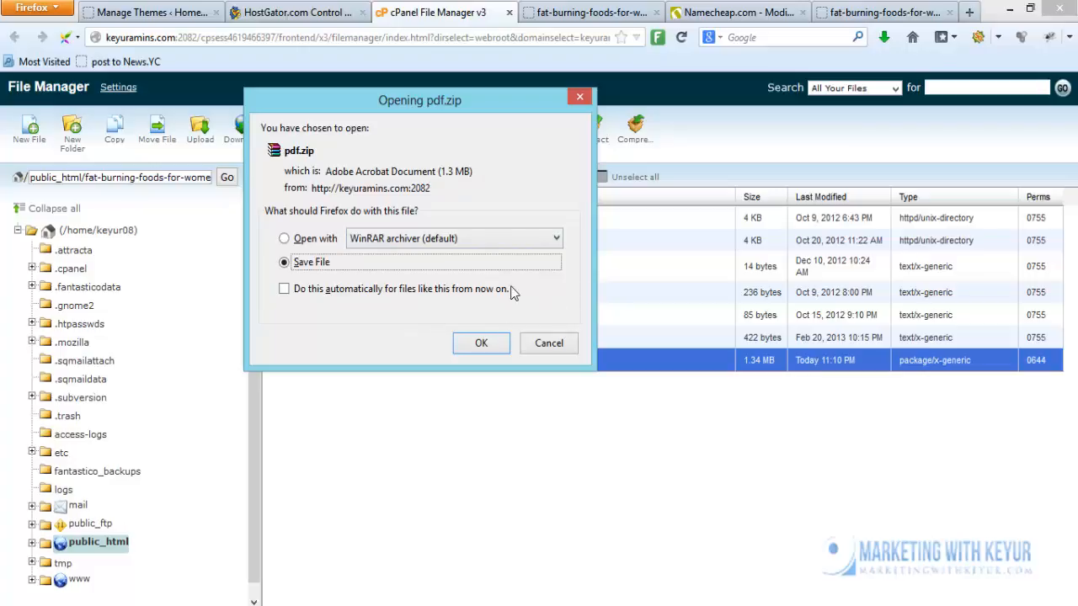
{"action": "mouse_move", "coordinate": [484, 328]}
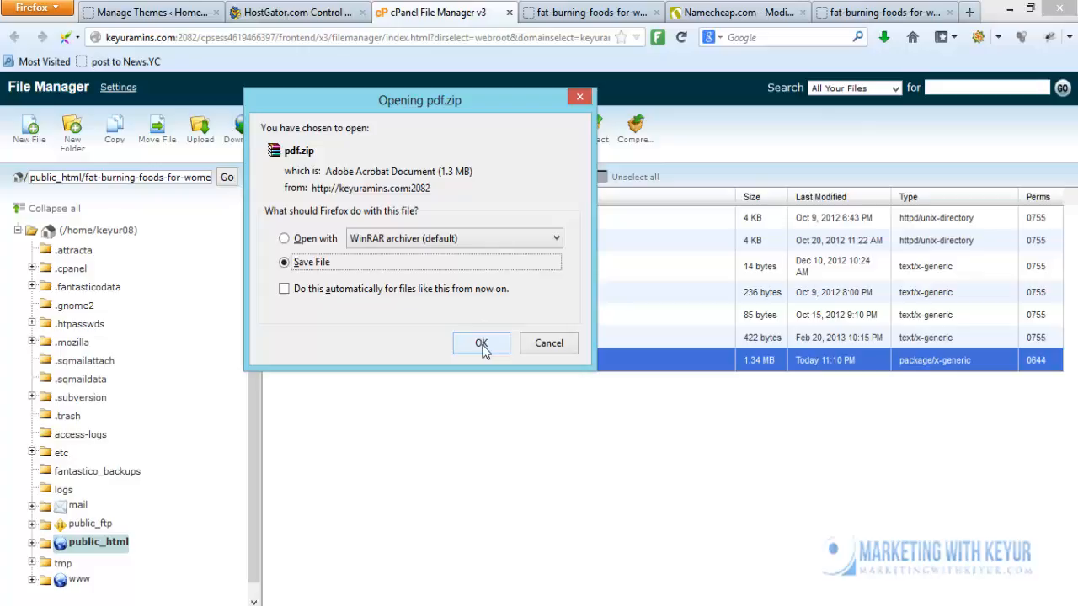
{"action": "left_click", "coordinate": [481, 343]}
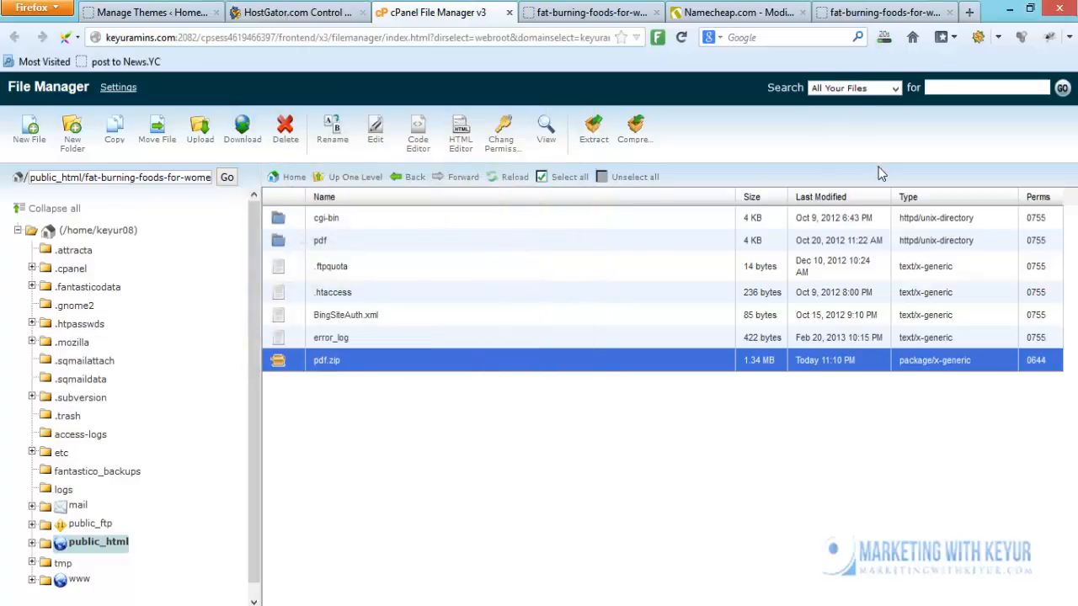
{"action": "mouse_move", "coordinate": [787, 271]}
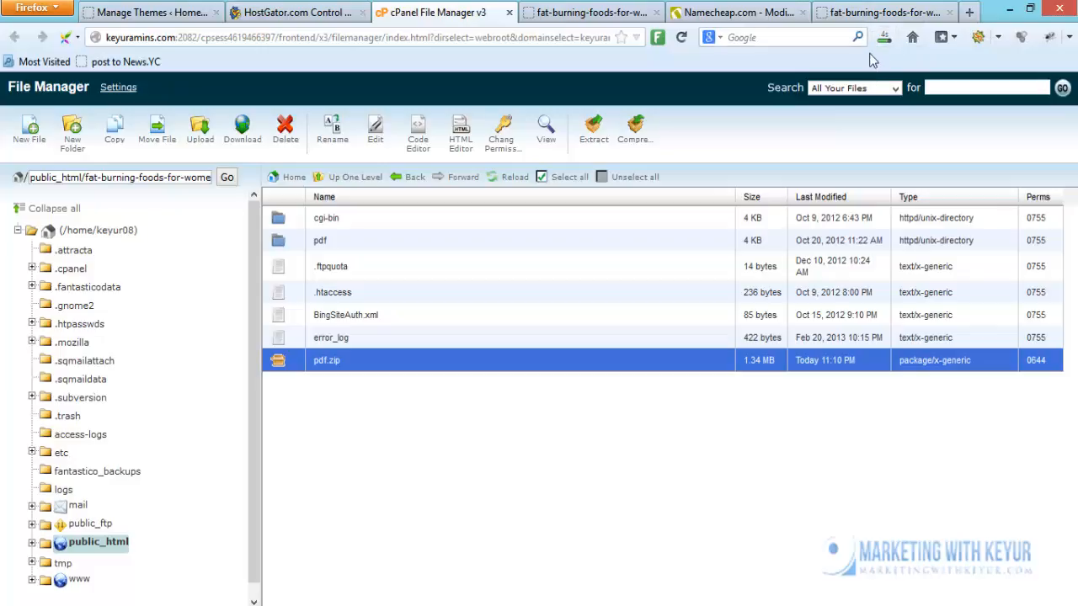
{"action": "mouse_move", "coordinate": [884, 38]}
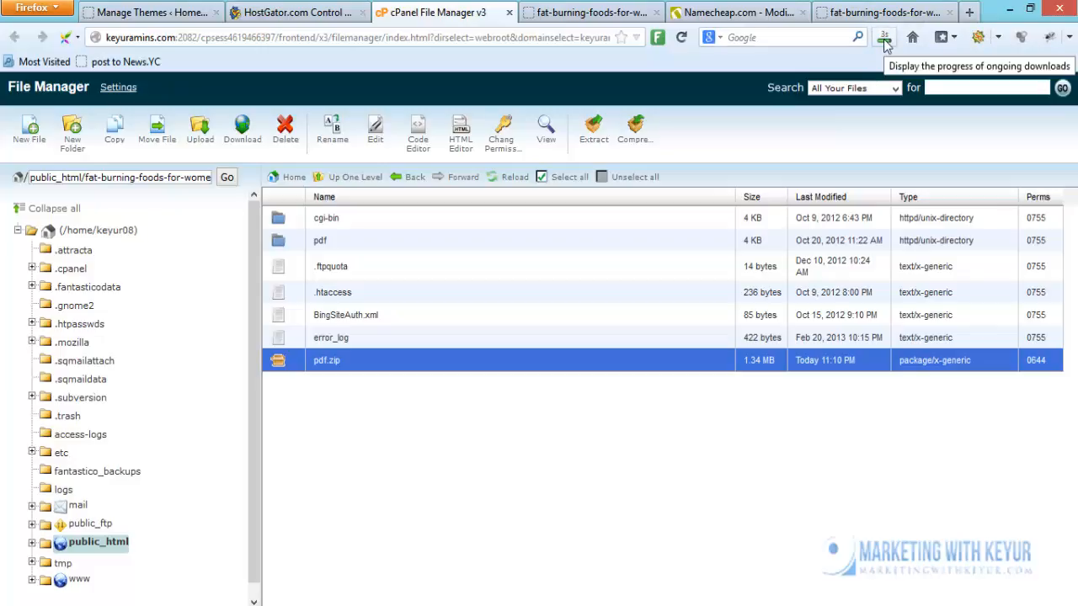
Open the completed pdf.zip download from the Firefox Downloads panel in WinRAR
{"action": "left_click", "coordinate": [884, 37]}
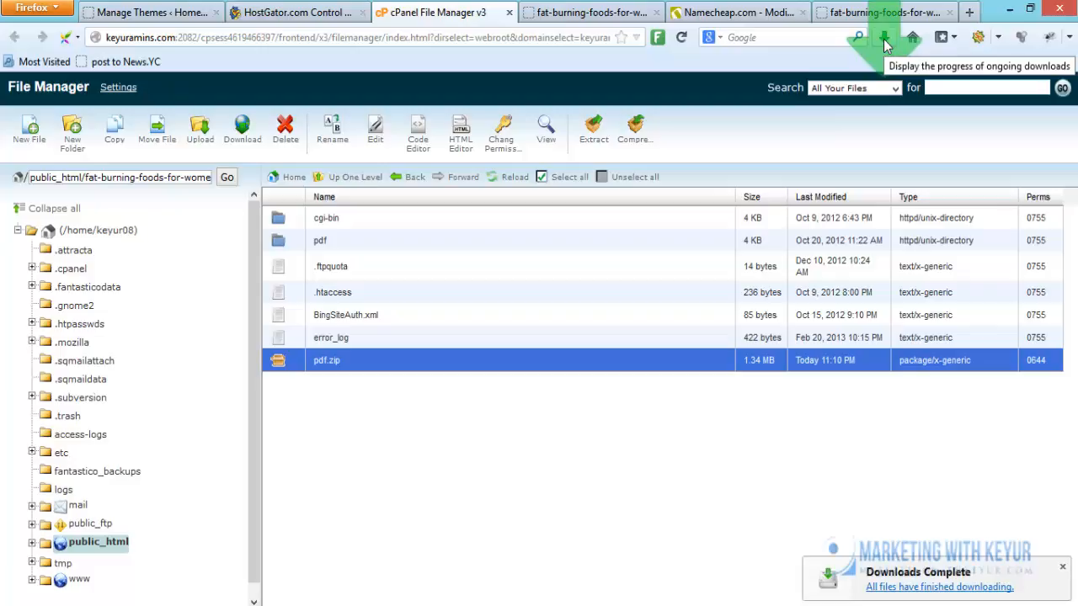
{"action": "mouse_move", "coordinate": [595, 245]}
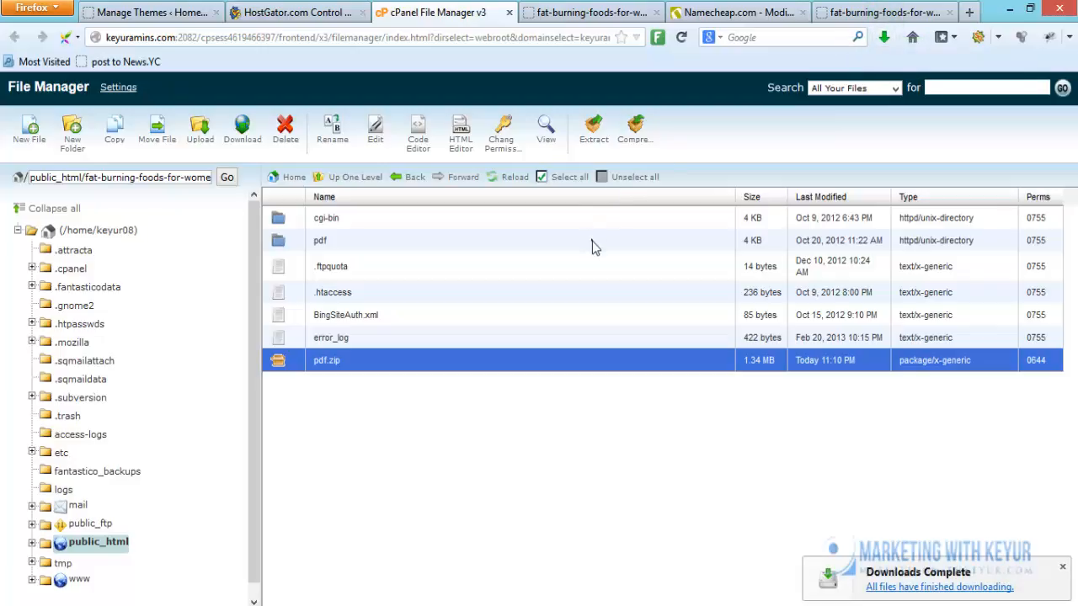
{"action": "left_click", "coordinate": [882, 37]}
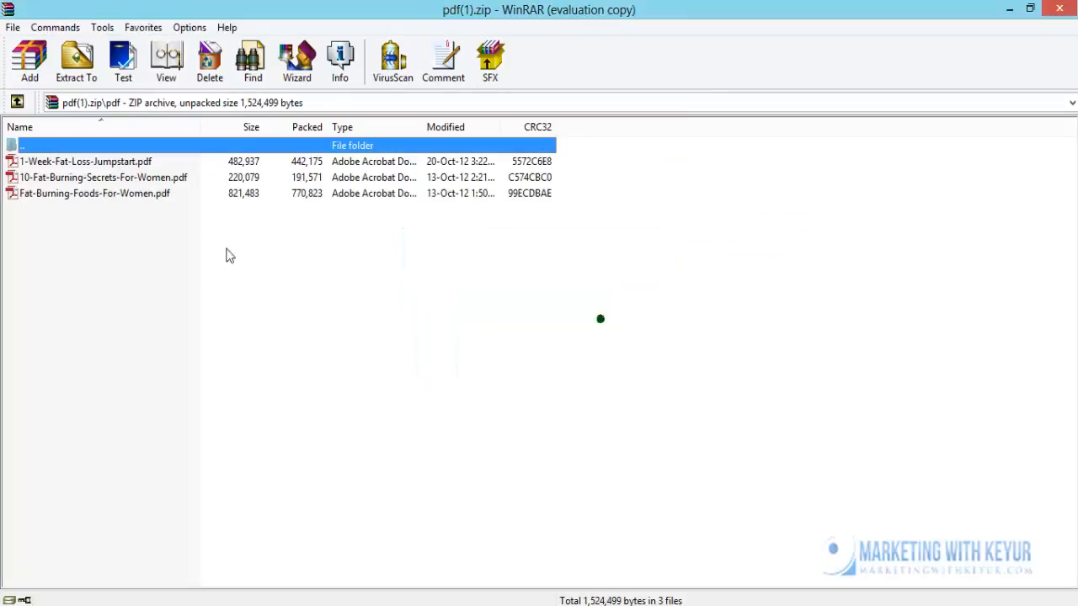
{"action": "mouse_move", "coordinate": [159, 215]}
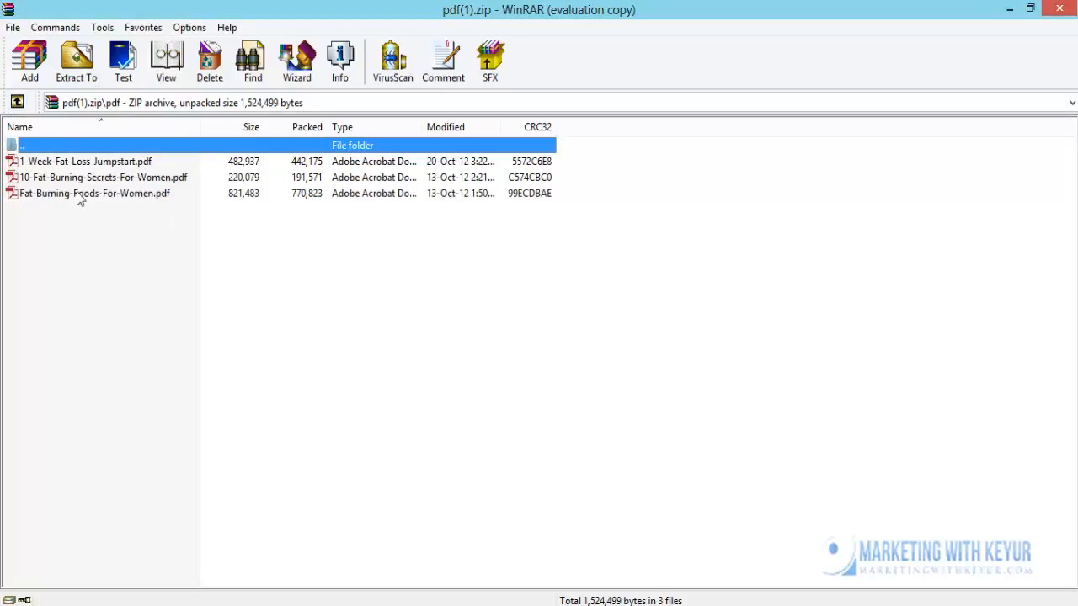
{"action": "mouse_move", "coordinate": [1061, 11]}
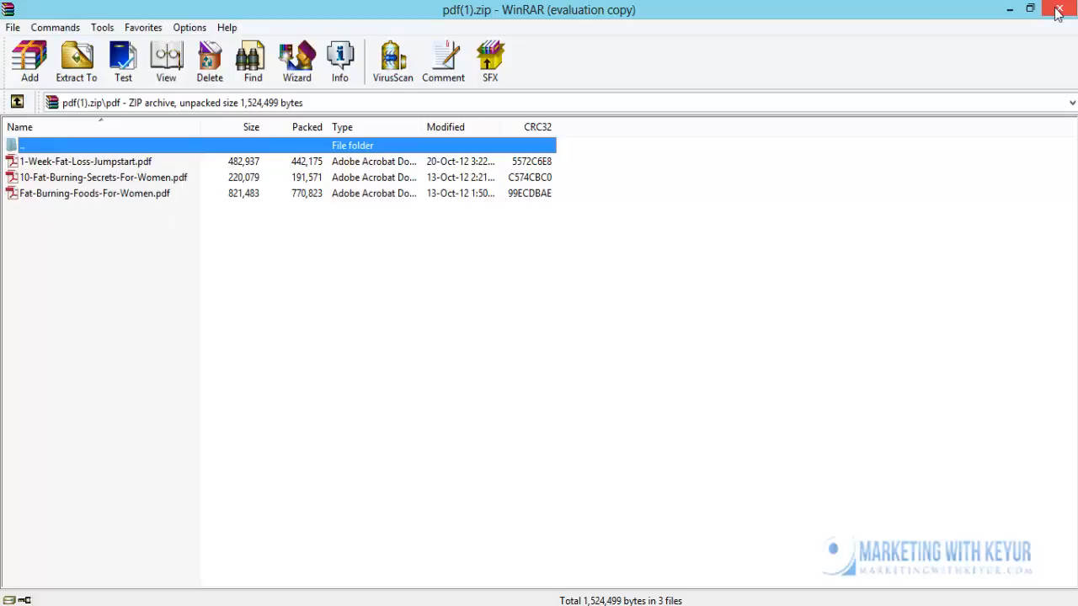
Close the WinRAR window after confirming the three PDF guides are inside
{"action": "left_click", "coordinate": [1061, 11]}
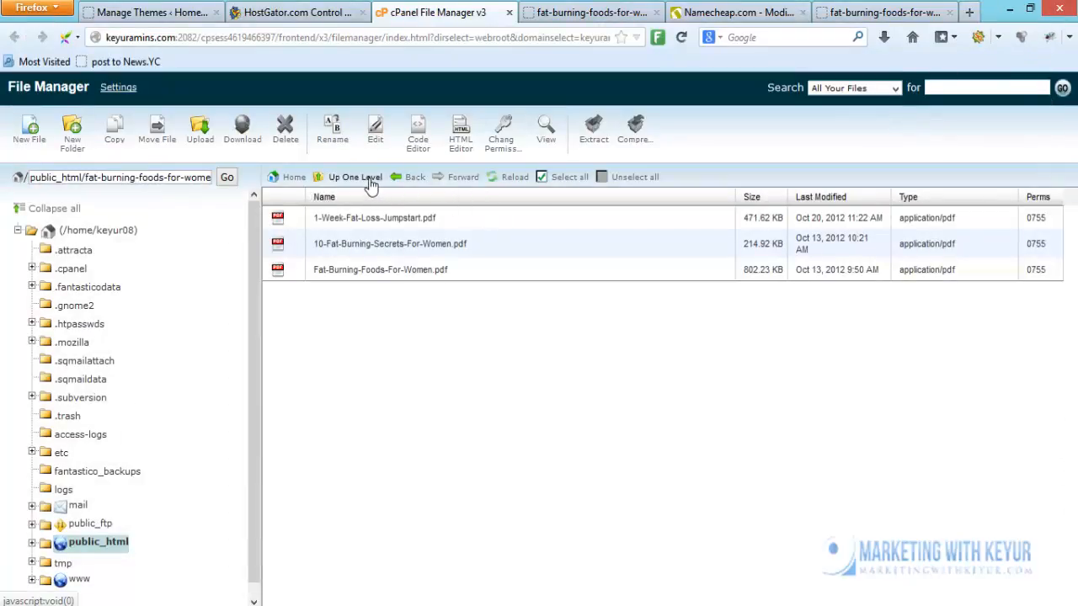
Go up to the web root and select pdf.zip again
{"action": "left_click", "coordinate": [356, 176]}
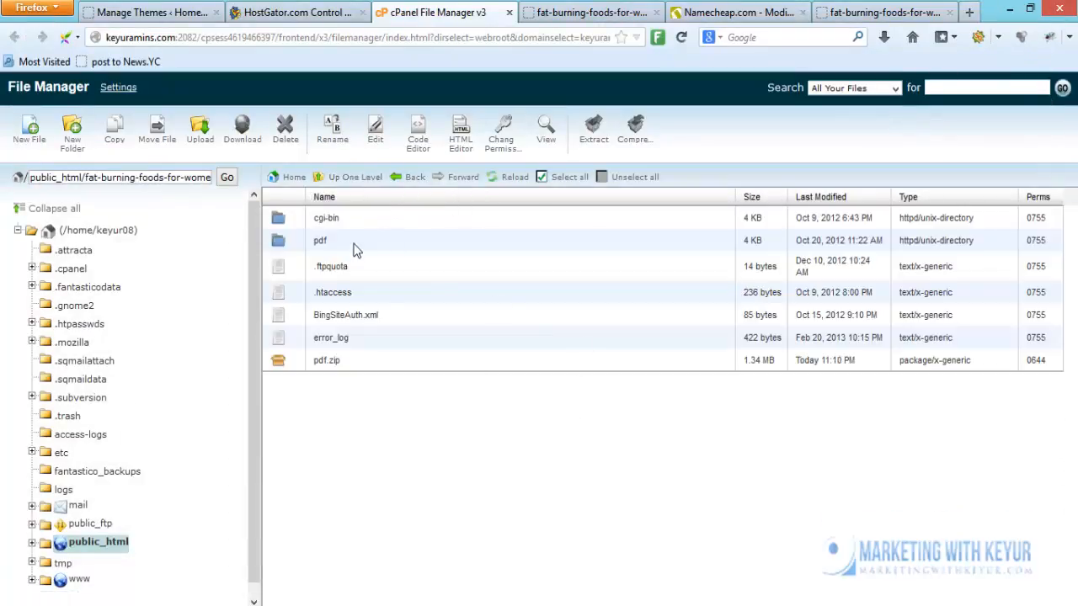
{"action": "left_click", "coordinate": [326, 359]}
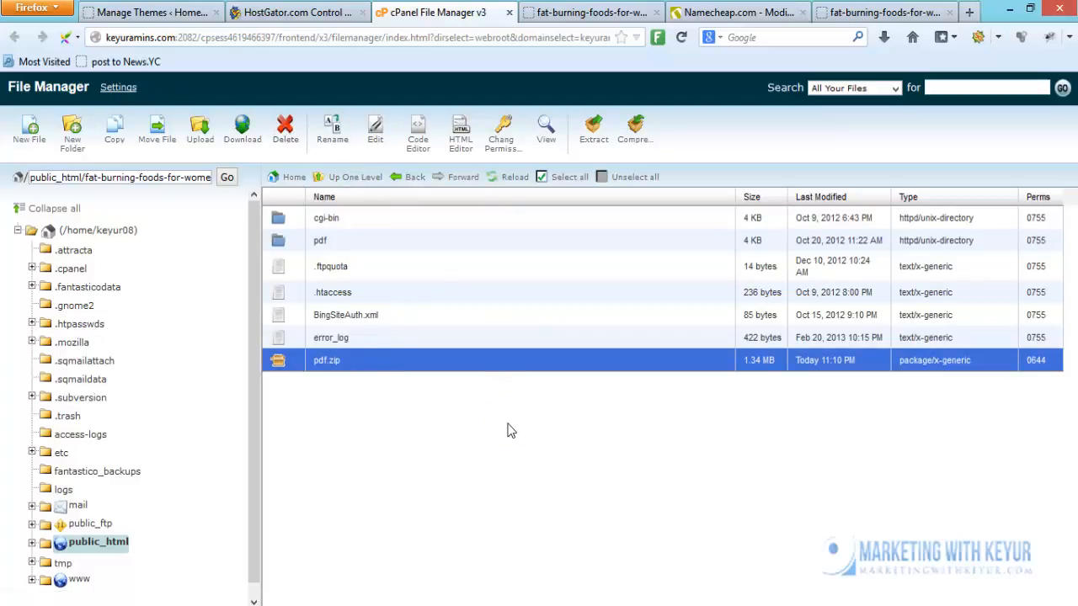
{"action": "mouse_move", "coordinate": [479, 417]}
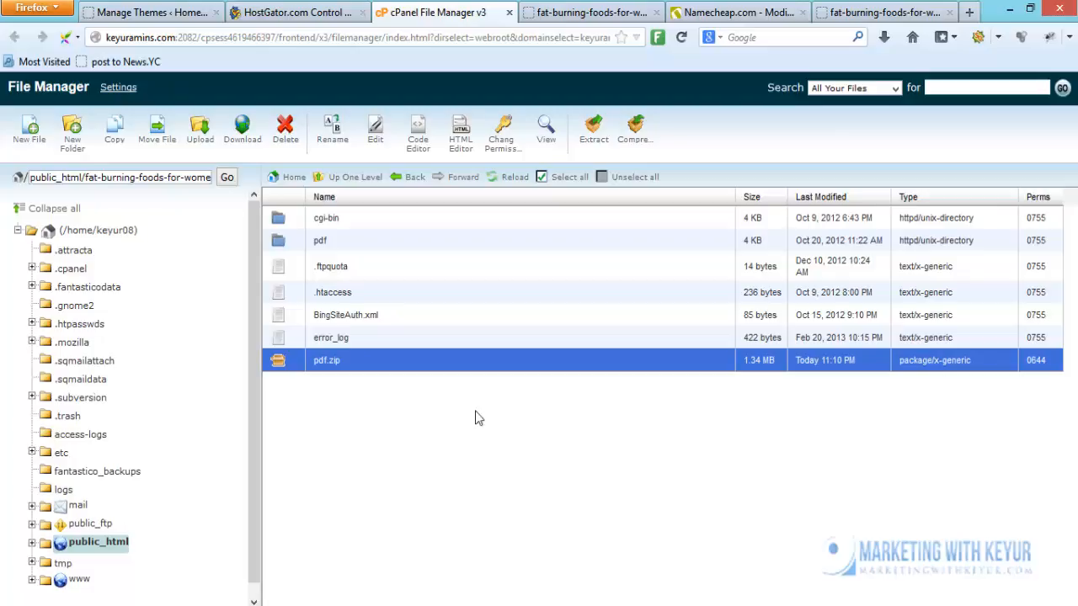